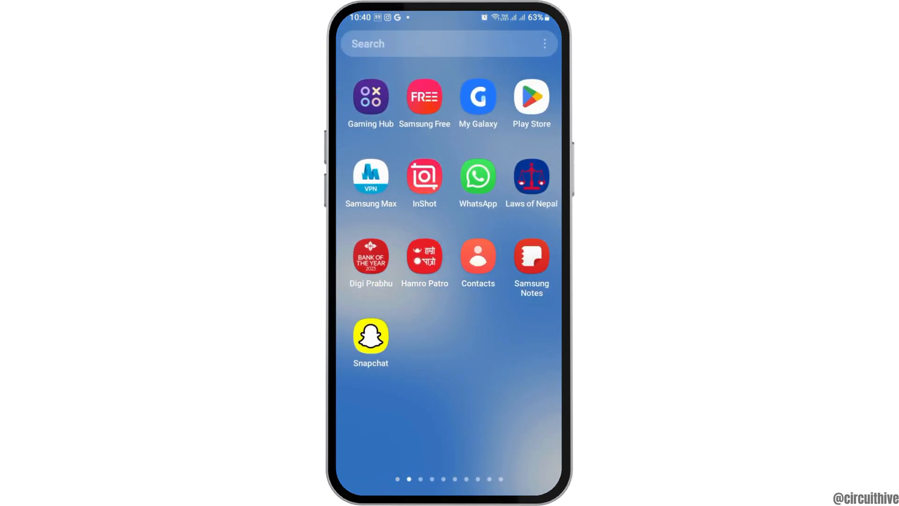
# Swipe to the app page showing Spotify, Discord, Viber and the X icon.
pyautogui.hscroll(-3)
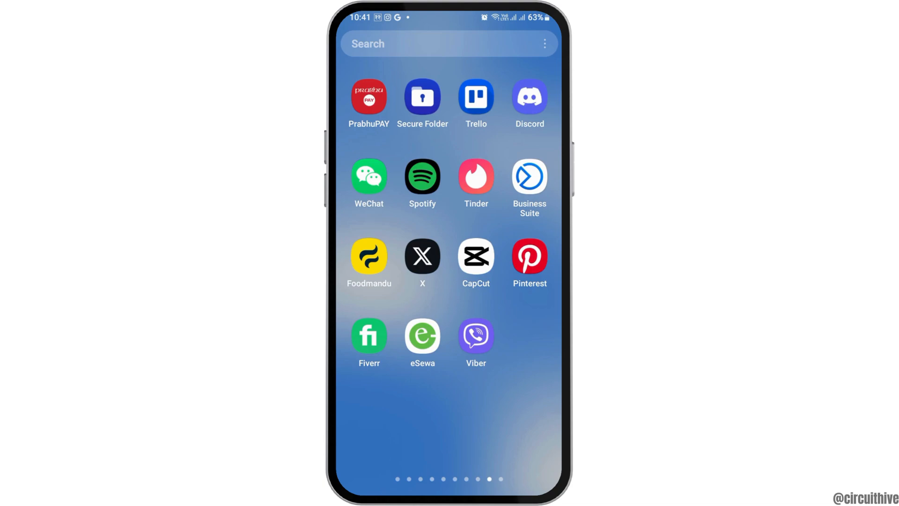
# Launch X and switch from the home feed to Explore's trends for Nepal.
pyautogui.click(422, 257)
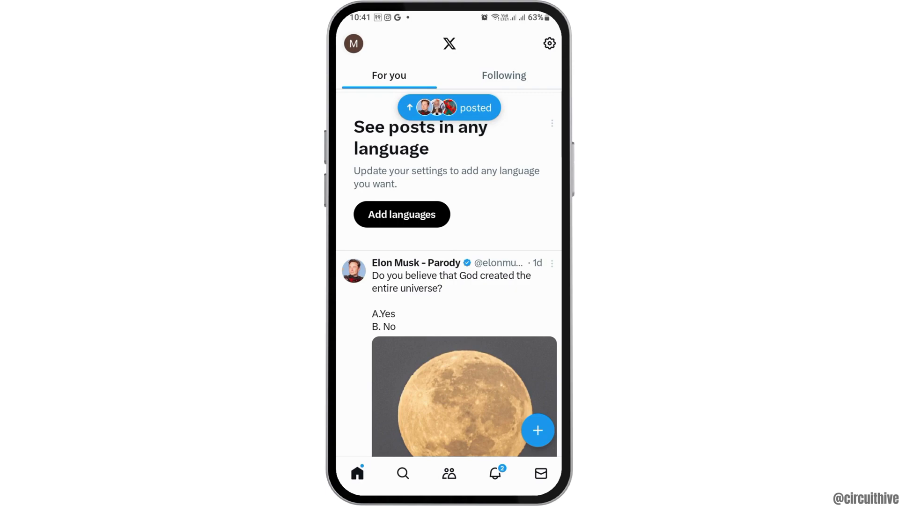
pyautogui.click(353, 44)
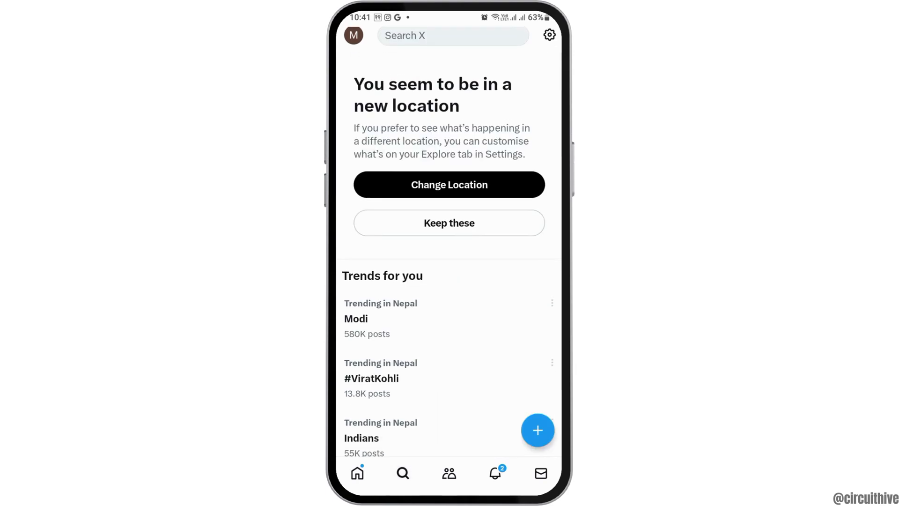
# Scroll the Trends for you list and select the Nepal trend's search results.
pyautogui.scroll(-3)
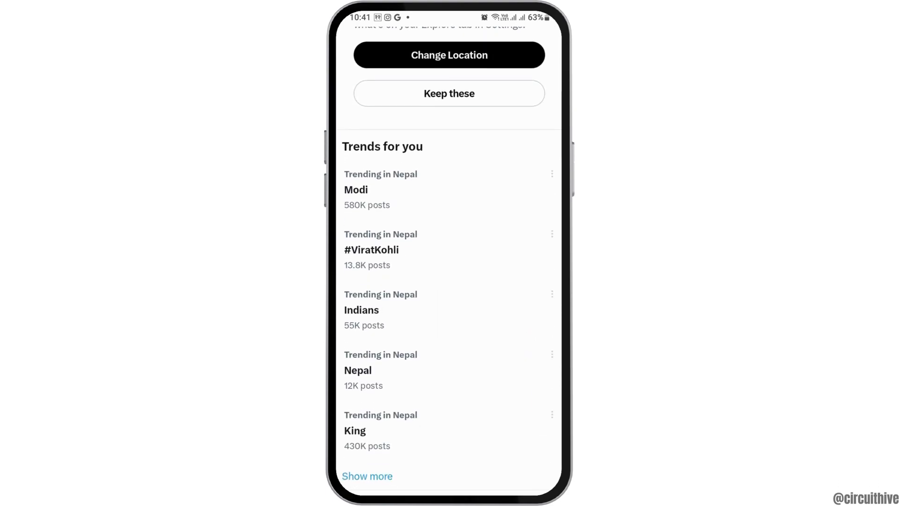
pyautogui.click(357, 370)
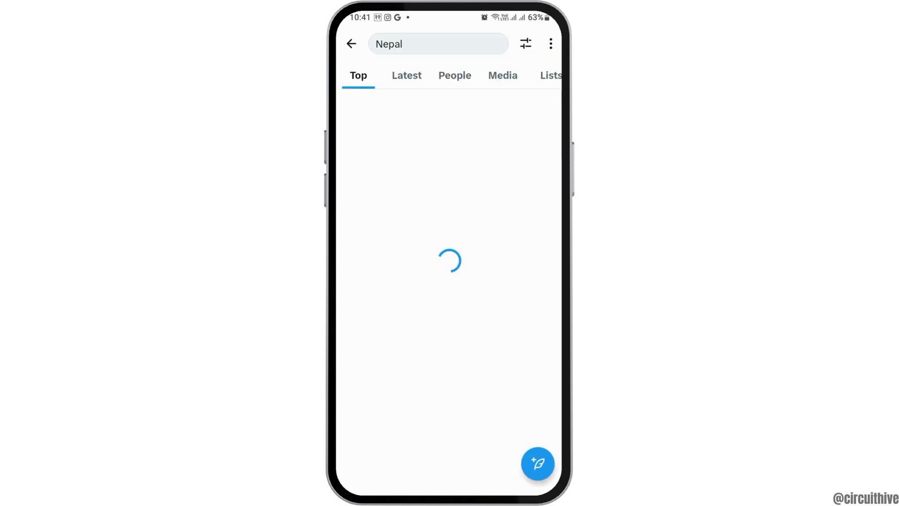